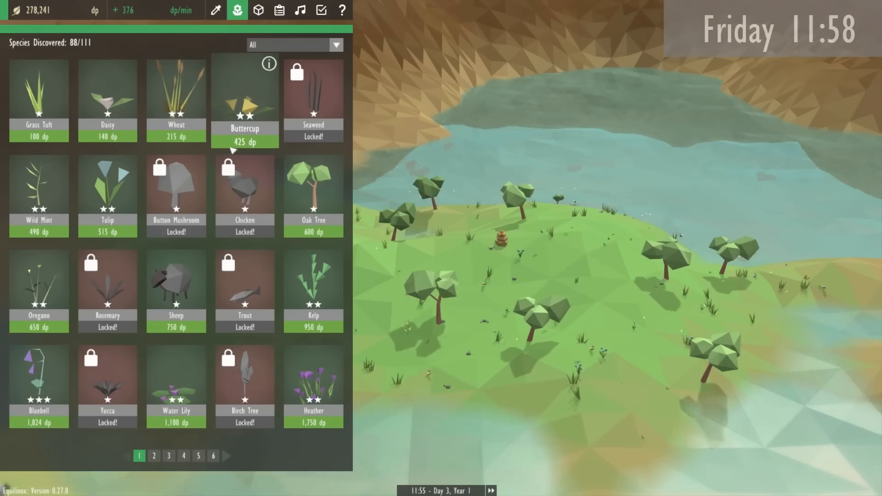
Page through the species catalogue to the last page holding the 135,000 dp Bear
left_click(198, 455)
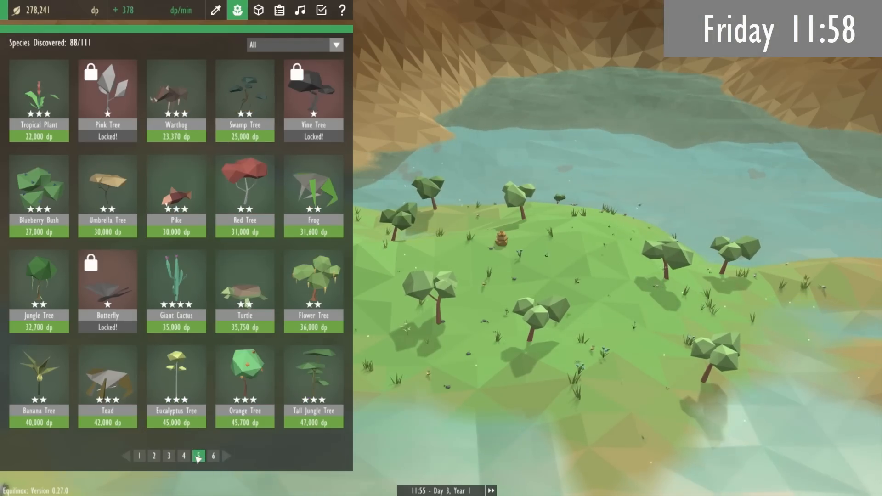
left_click(213, 456)
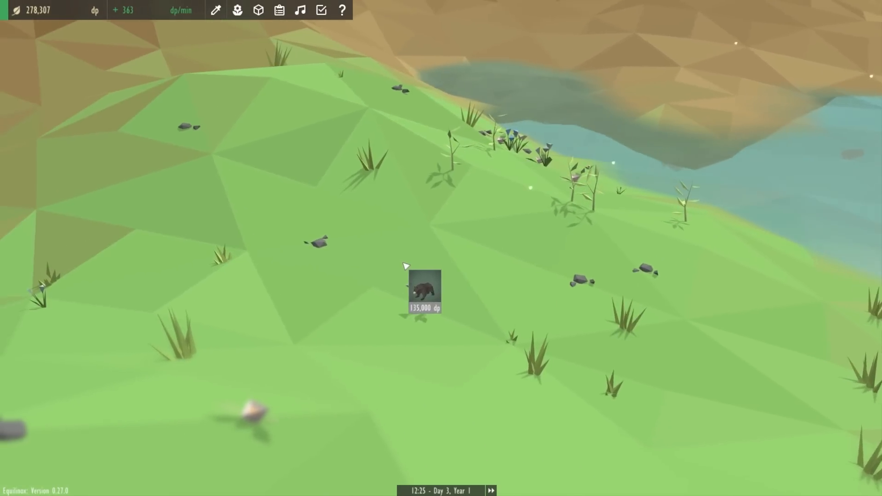
Place a bear on the grassy slope, open its details, and take direct control
left_click(424, 290)
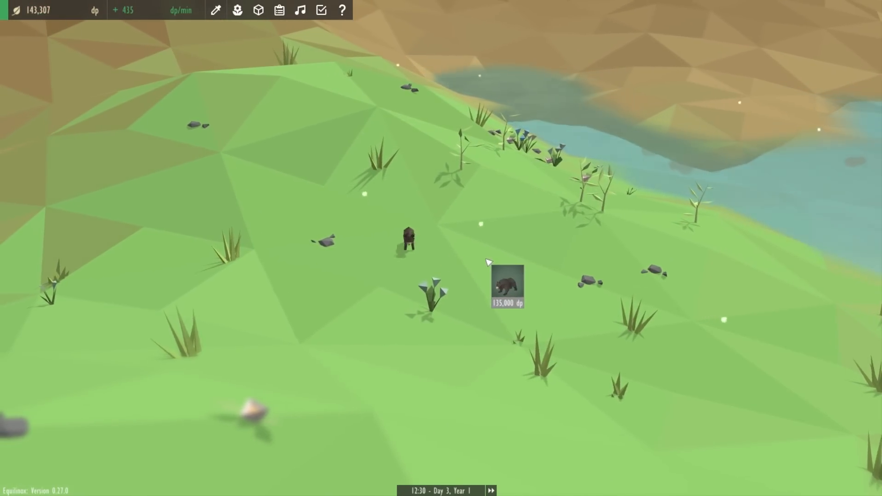
left_click(506, 286)
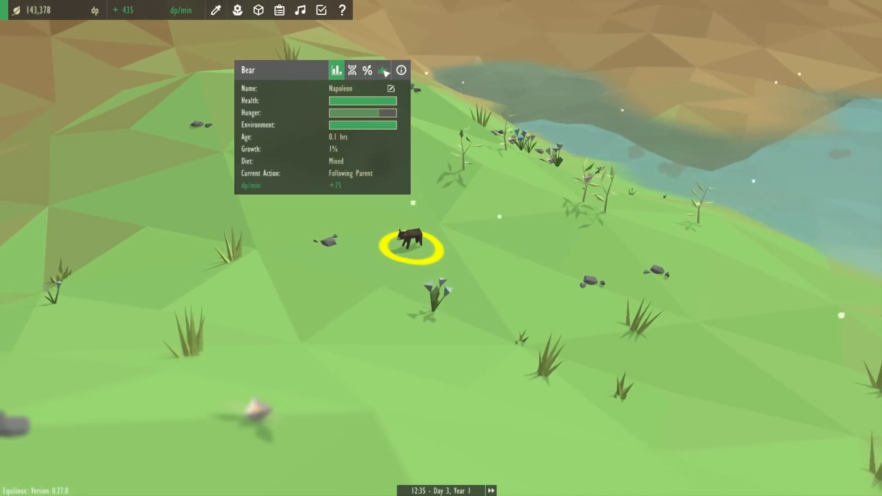
left_click(383, 71)
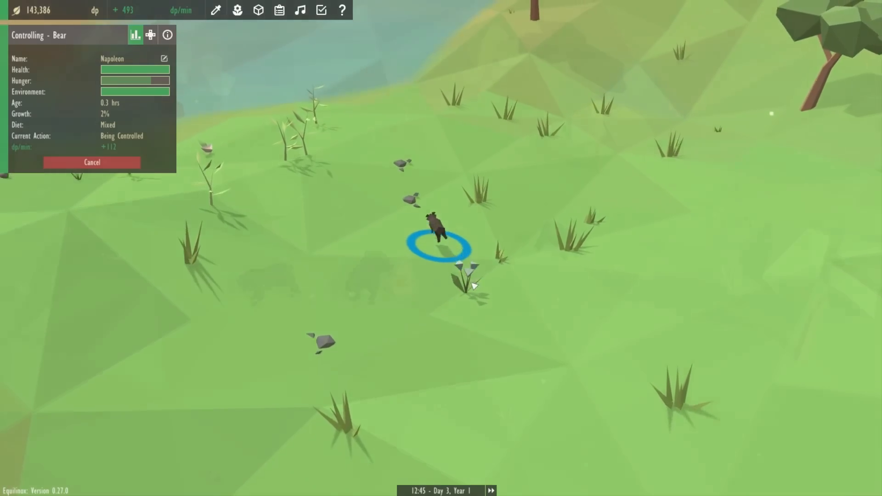
Walk the controlled bear Napoleon to the beehive so it eats the honey
left_click(92, 162)
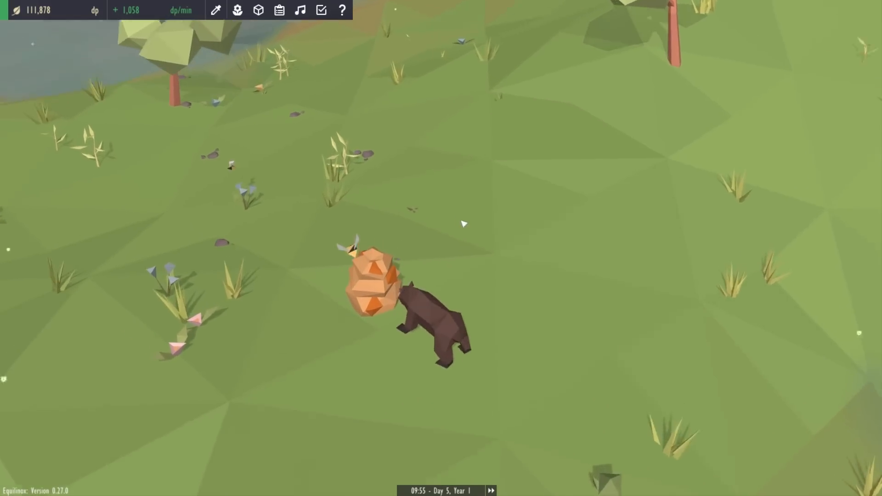
left_click(433, 320)
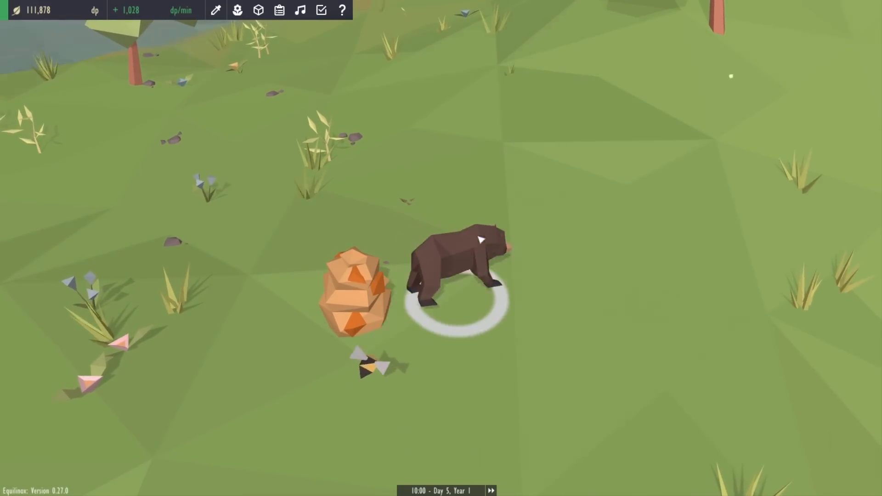